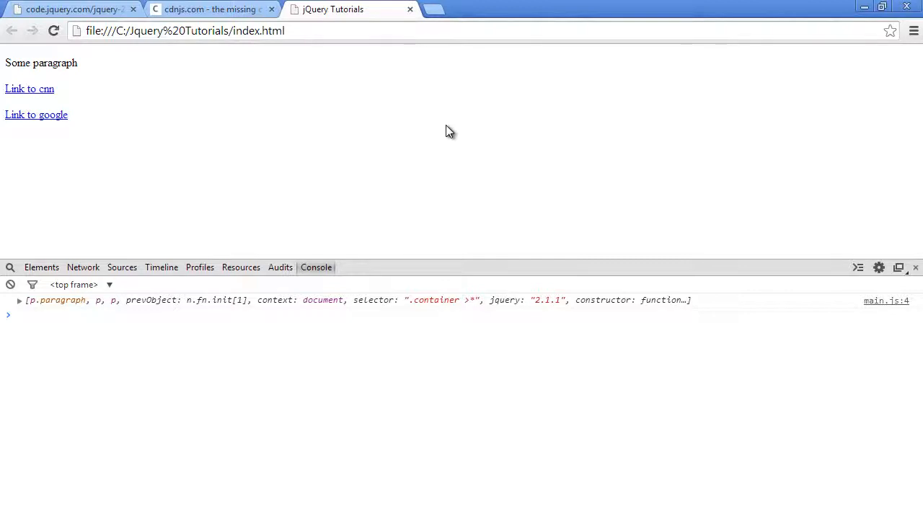
pyautogui.moveTo(435, 231)
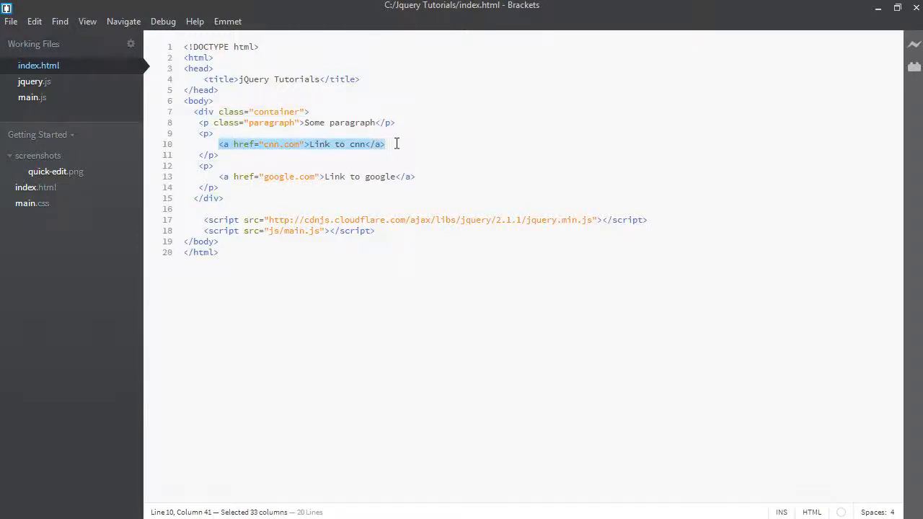
# Step: Review the index.html container div with its paragraph and two link paragraphs
pyautogui.click(209, 144)
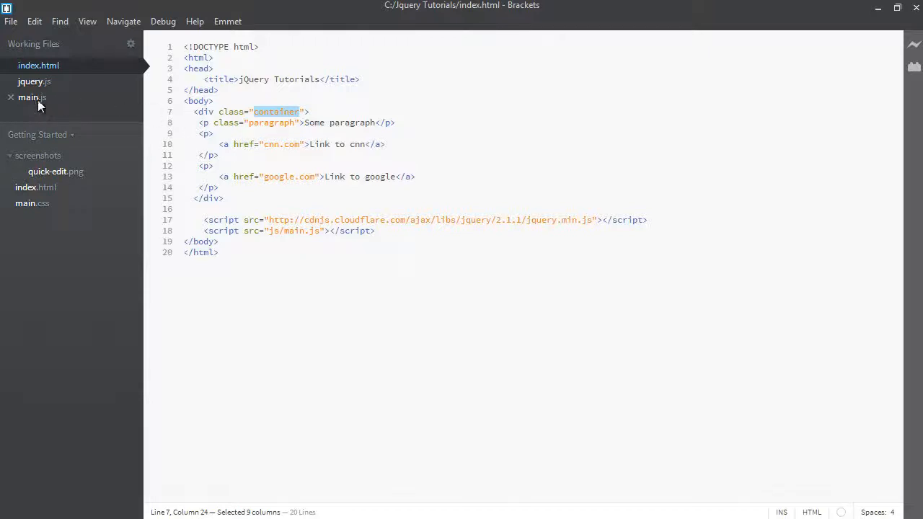
# Step: In main.js, append .children() to the $(".container") selection via the code hint
pyautogui.click(32, 99)
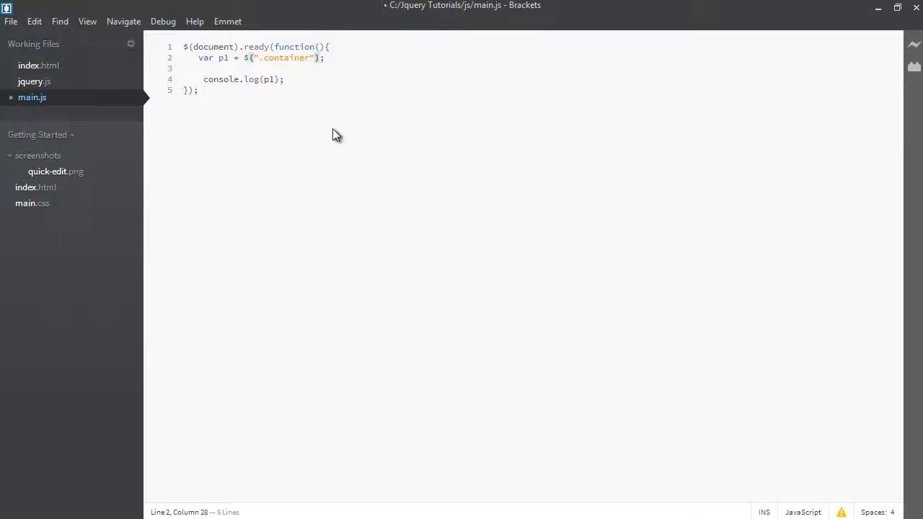
pyautogui.write('.chil')
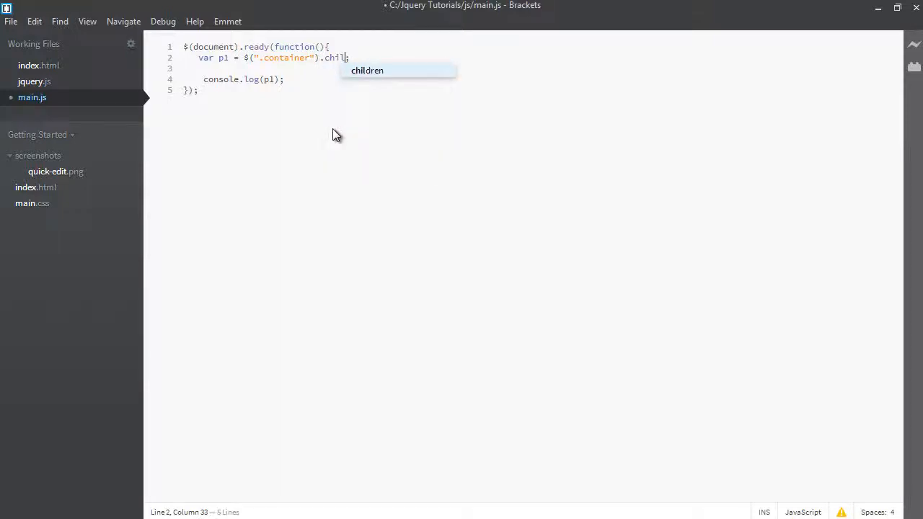
pyautogui.press('Tab')
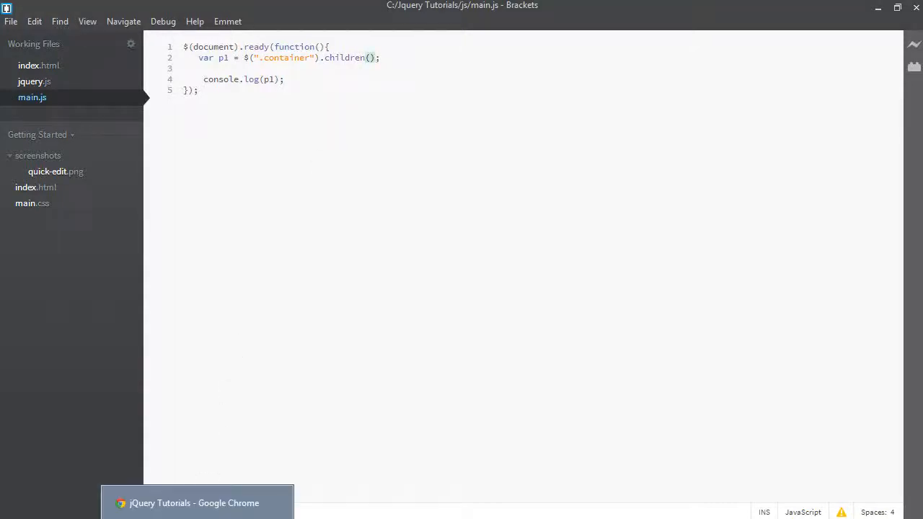
# Step: Reload the page in Chrome and expand the logged container children (p.paragraph and two p)
pyautogui.click(196, 502)
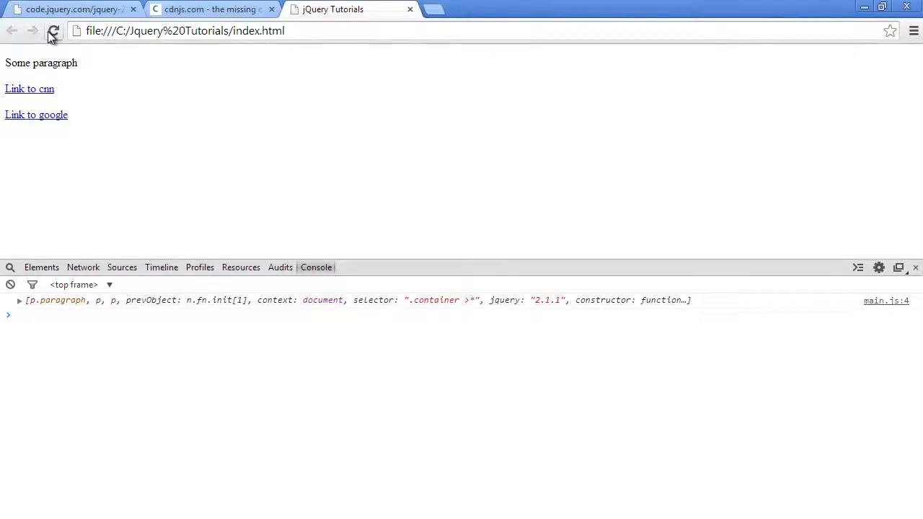
pyautogui.click(53, 30)
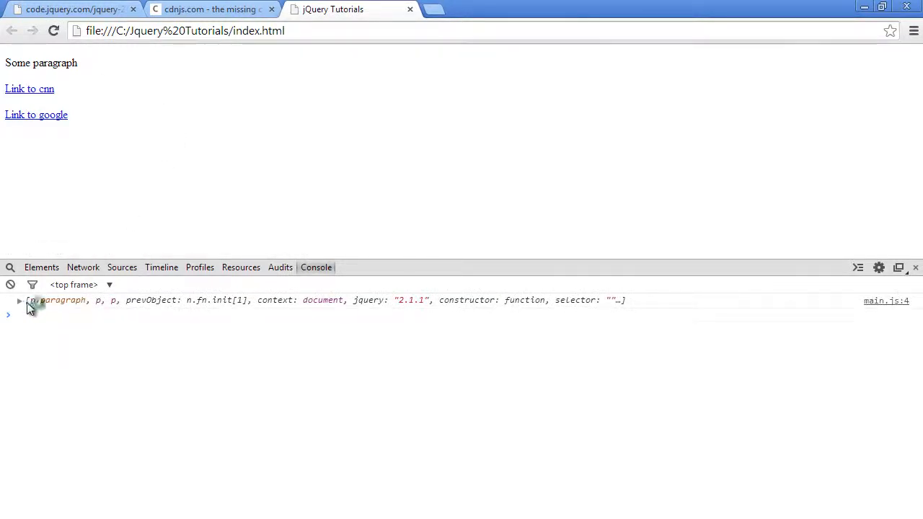
pyautogui.click(20, 300)
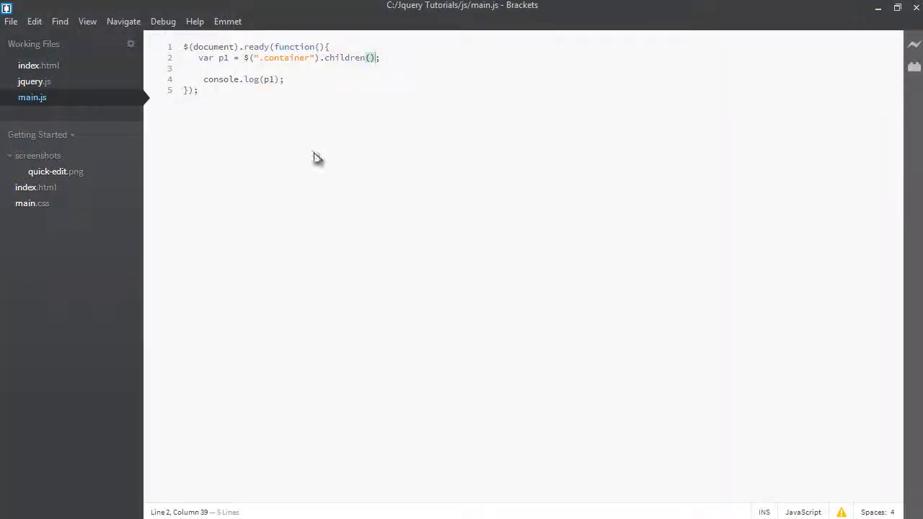
# Step: Add class="second" to the cnn link's paragraph and select ".second" in main.js
pyautogui.click(38, 65)
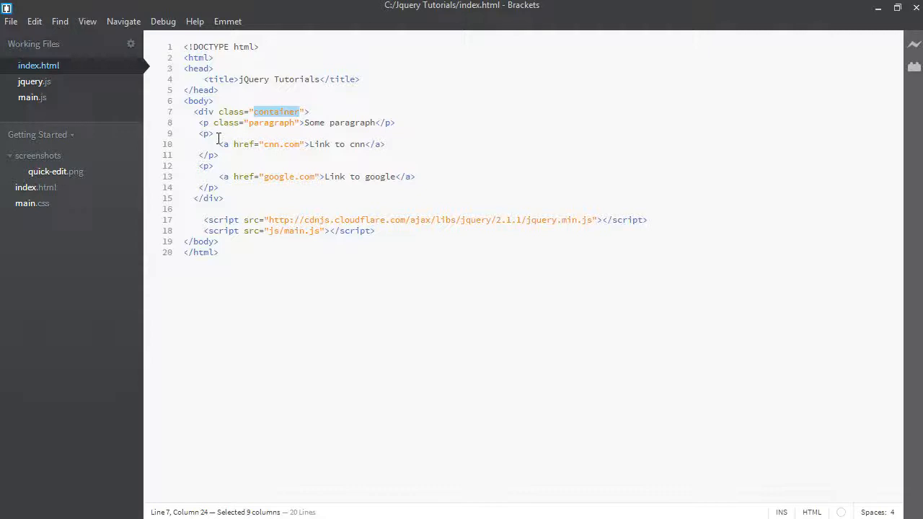
pyautogui.moveTo(219, 145); pyautogui.dragTo(384, 144)
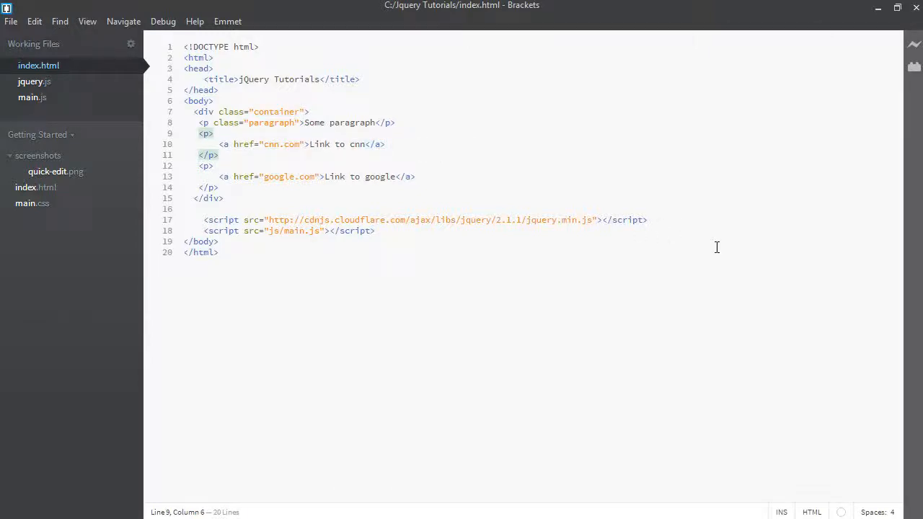
pyautogui.write('class="s"')
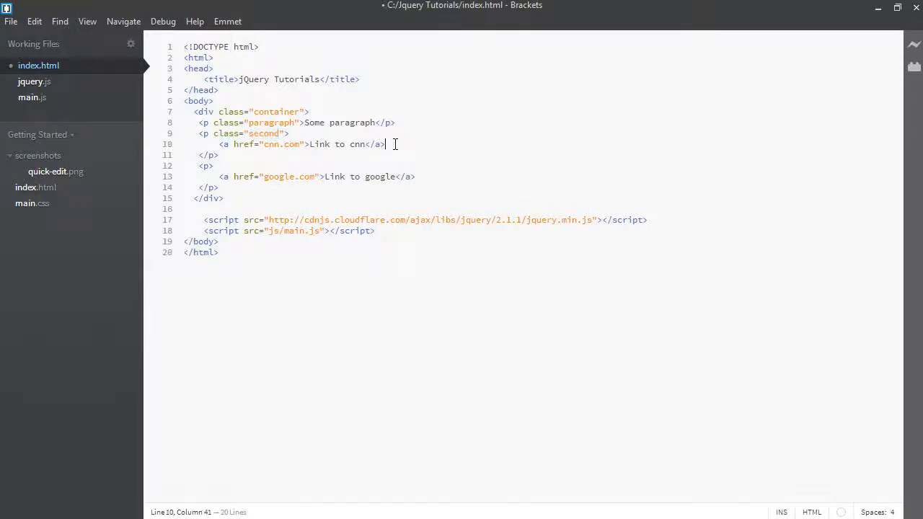
pyautogui.click(32, 99)
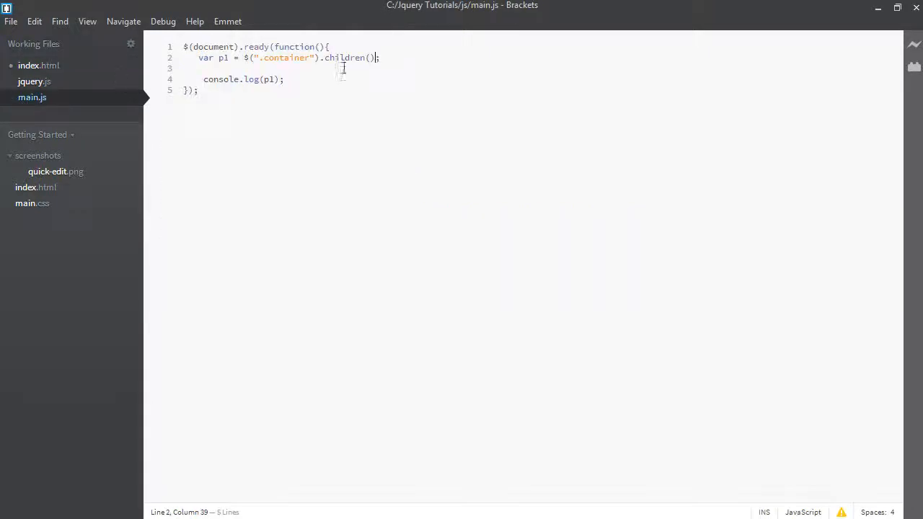
pyautogui.write('second')
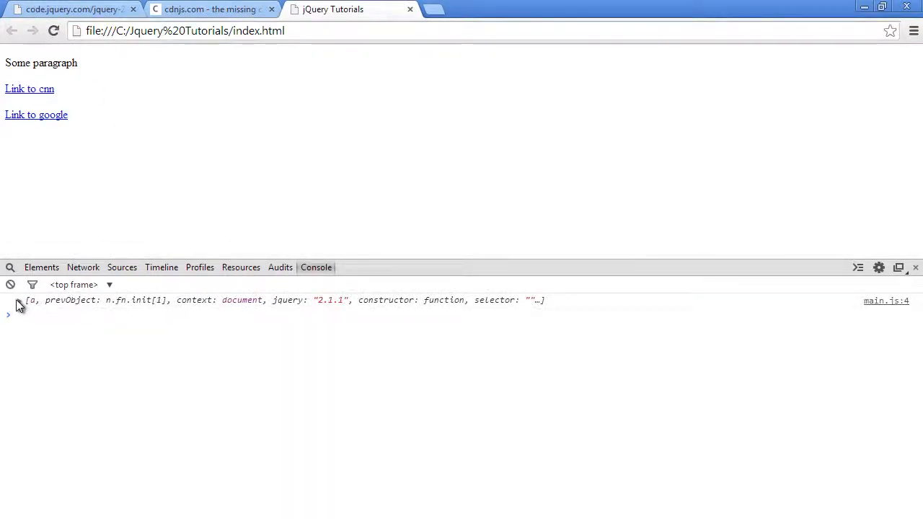
# Step: Expand the logged jQuery object showing the a link as the only child of .second
pyautogui.click(20, 300)
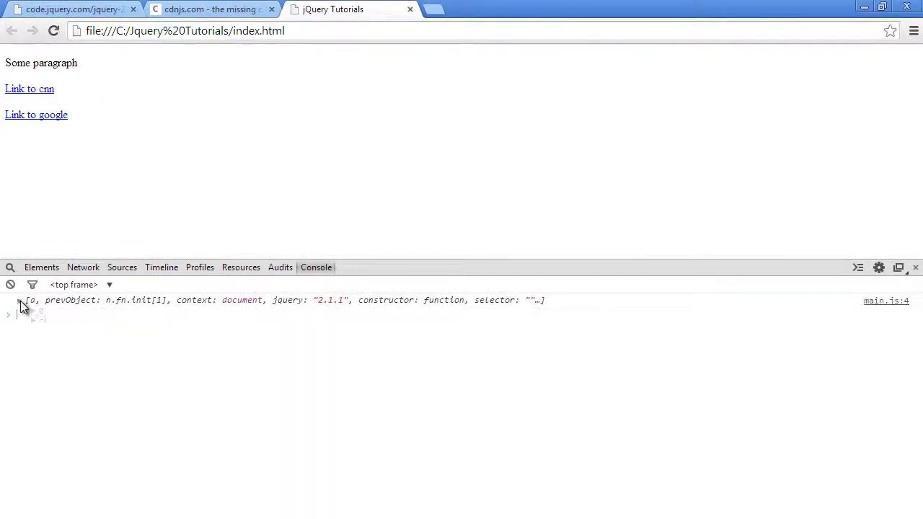
pyautogui.click(20, 300)
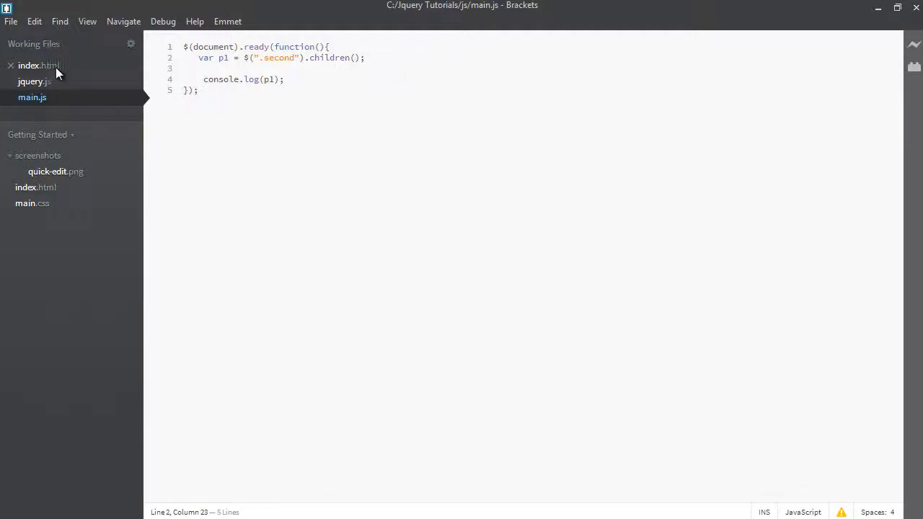
# Step: Add a span with class "span" on a new line after the cnn link in index.html
pyautogui.click(37, 65)
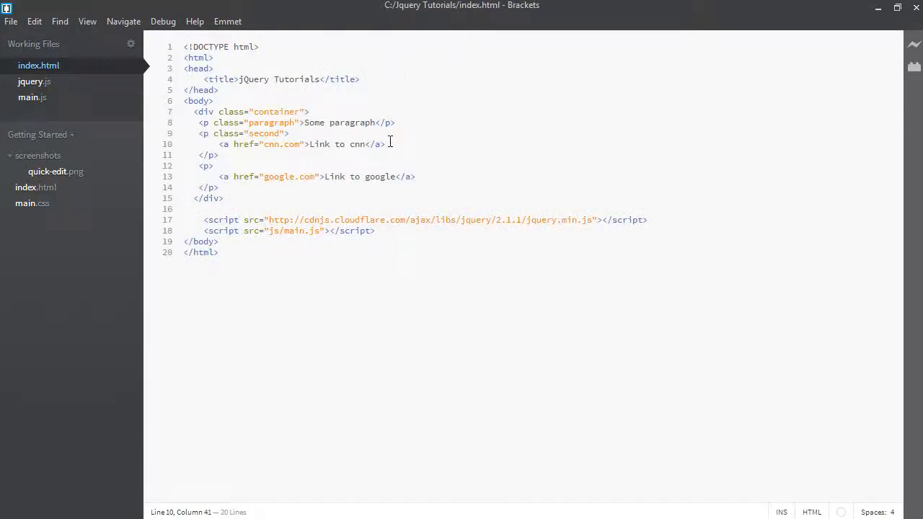
pyautogui.press('Enter')
pyautogui.write('<span>Some span</span>')
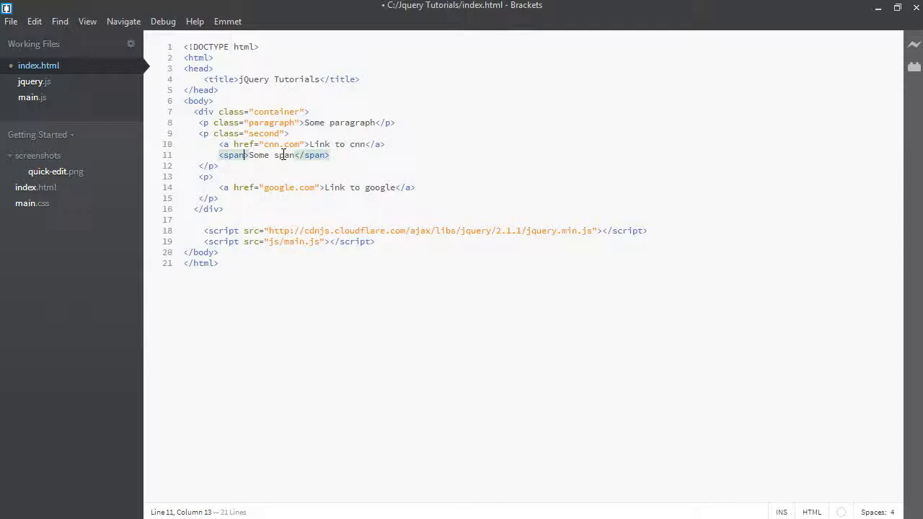
pyautogui.write('class="span"')
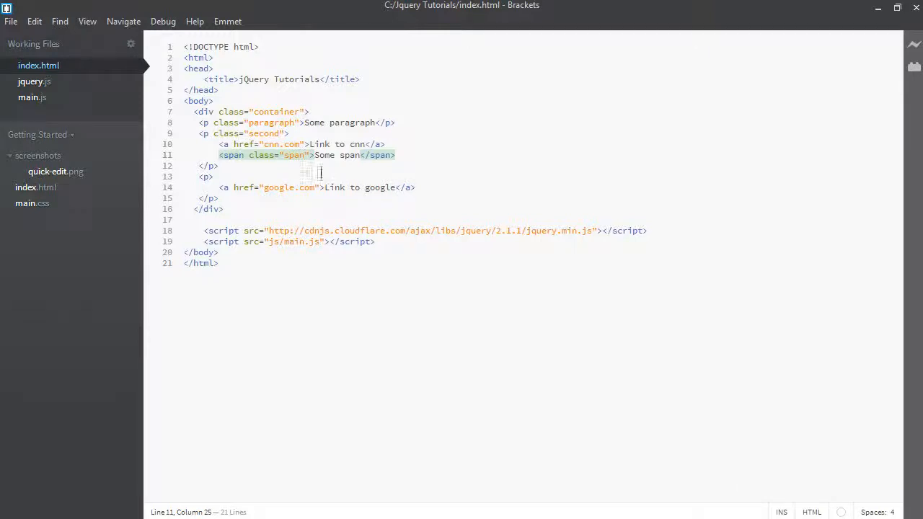
pyautogui.doubleClick(294, 156)
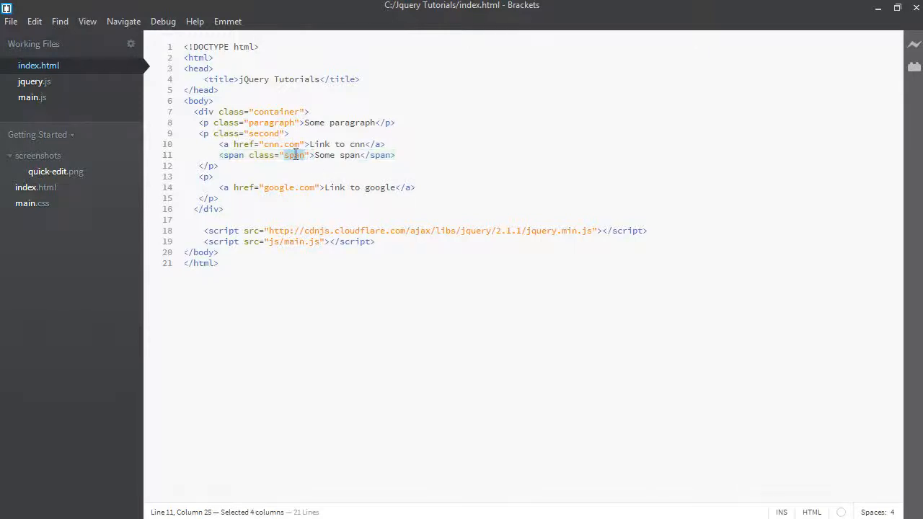
# Step: Pass the ".span" selector to children() in main.js
pyautogui.click(32, 98)
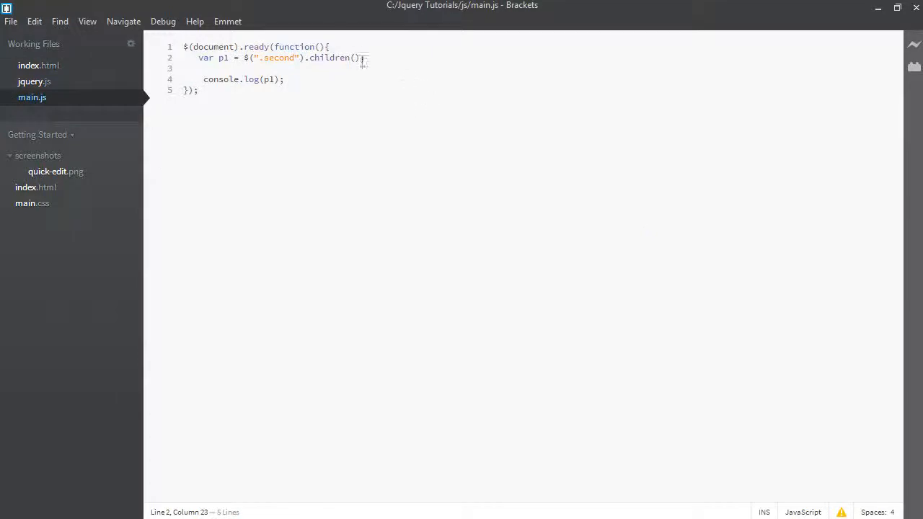
pyautogui.write('""')
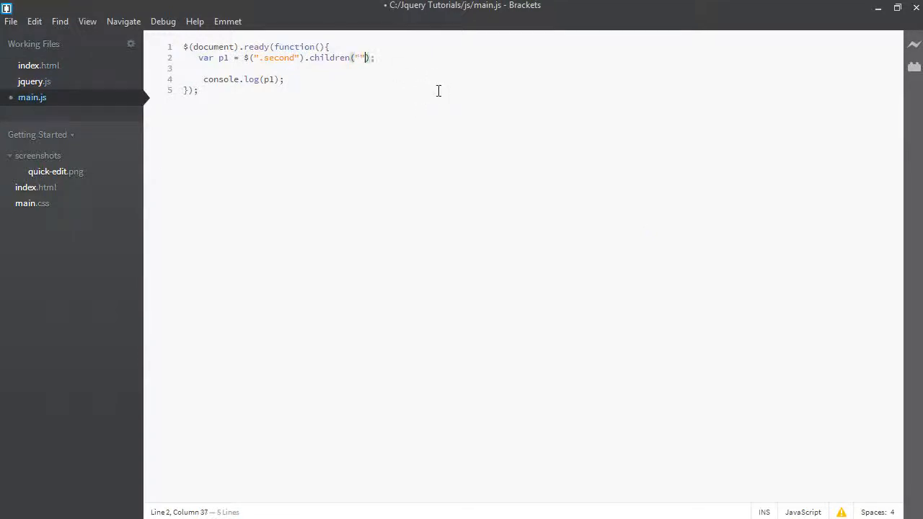
pyautogui.write('.')
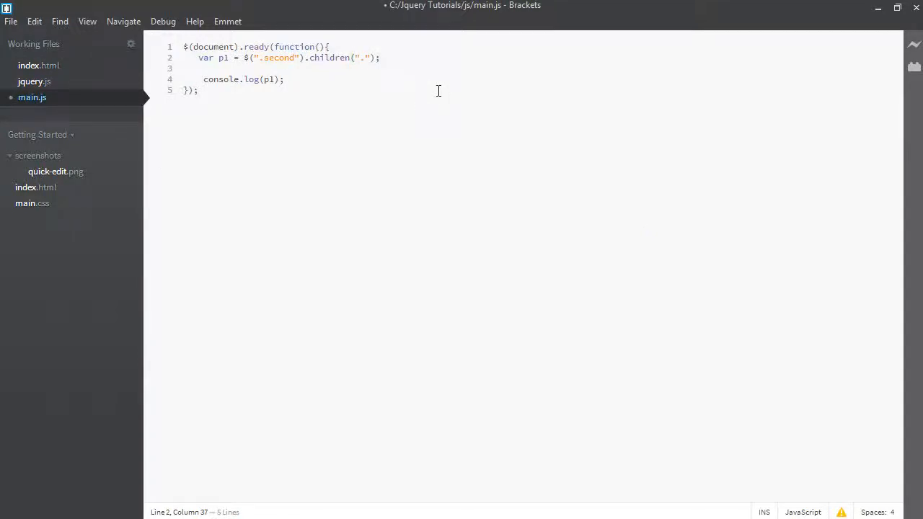
pyautogui.write('span')
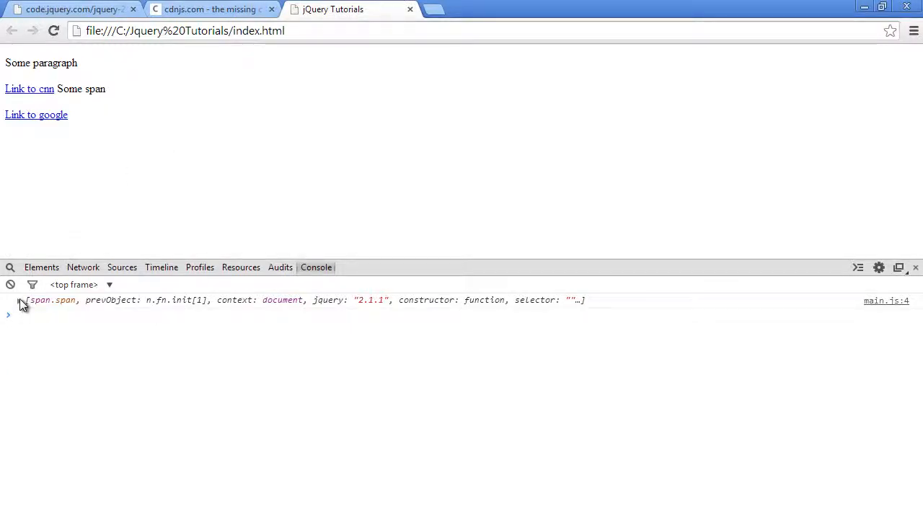
# Step: Inspect the filtered span.span result, then remove the selector from children()
pyautogui.click(21, 300)
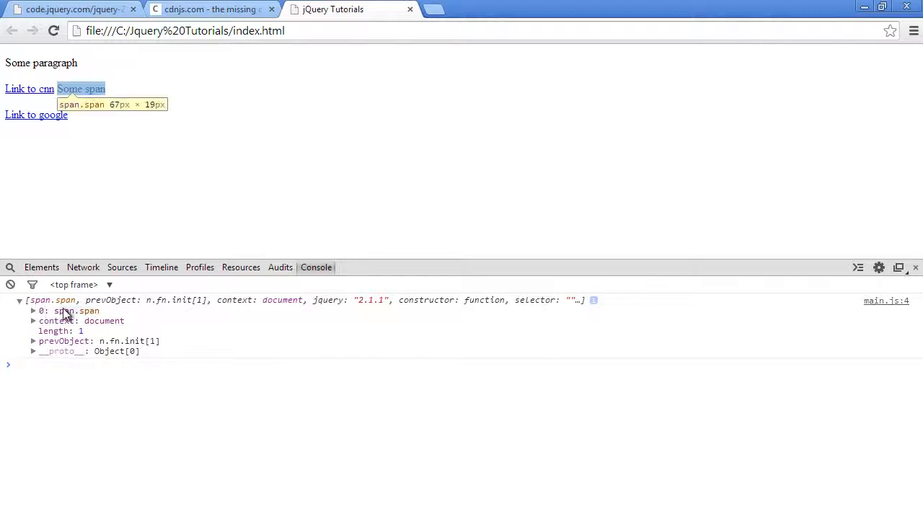
pyautogui.moveTo(137, 207)
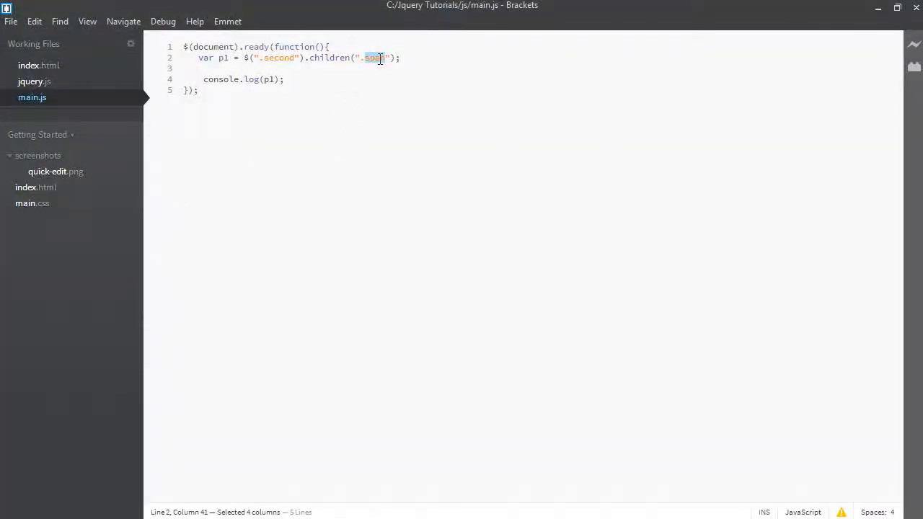
pyautogui.press('Delete')
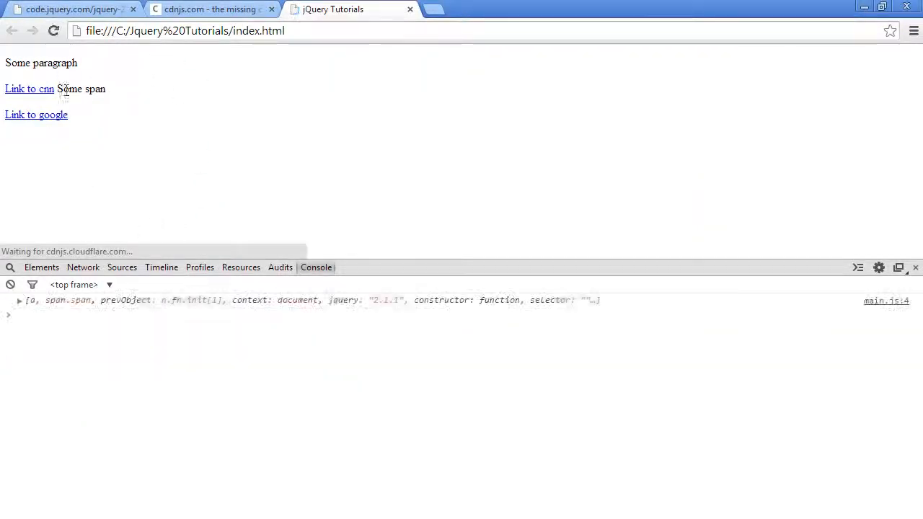
# Step: Expand the logged result showing .second's two children, a and span.span, length 2
pyautogui.click(20, 300)
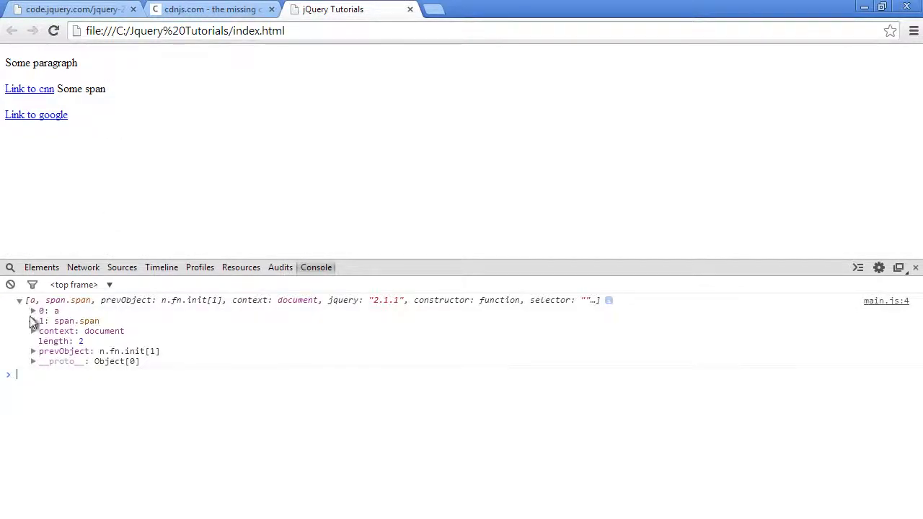
pyautogui.moveTo(72, 320)
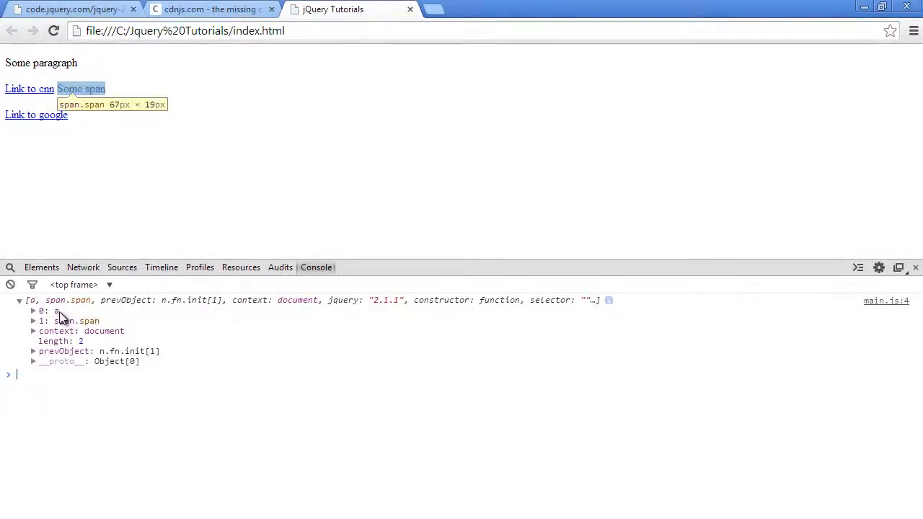
pyautogui.moveTo(401, 187)
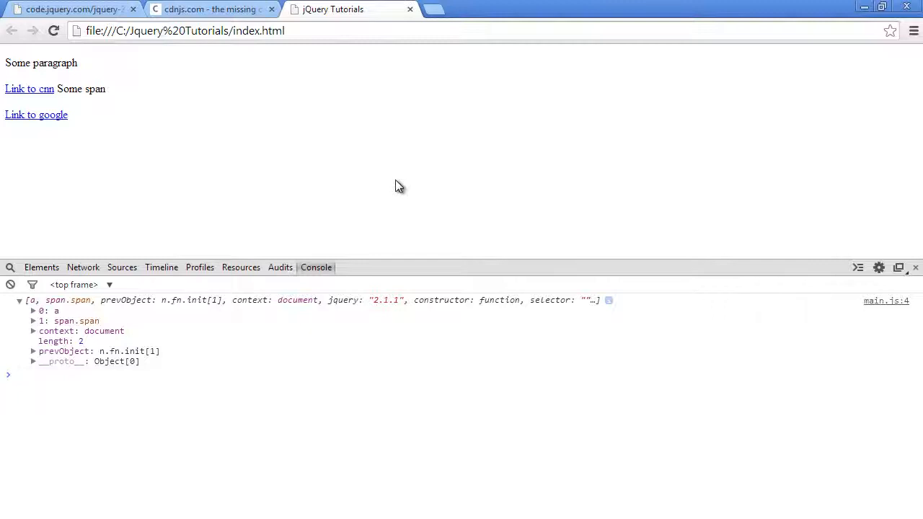
pyautogui.moveTo(445, 191)
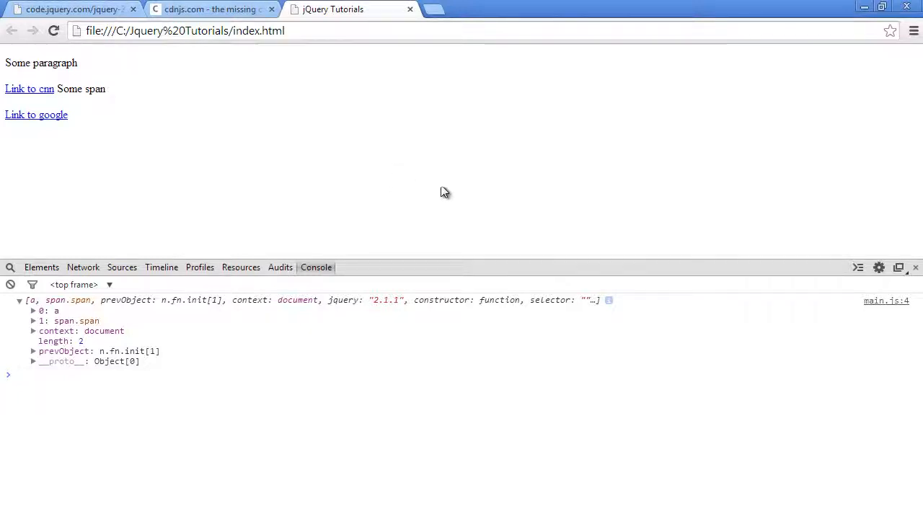